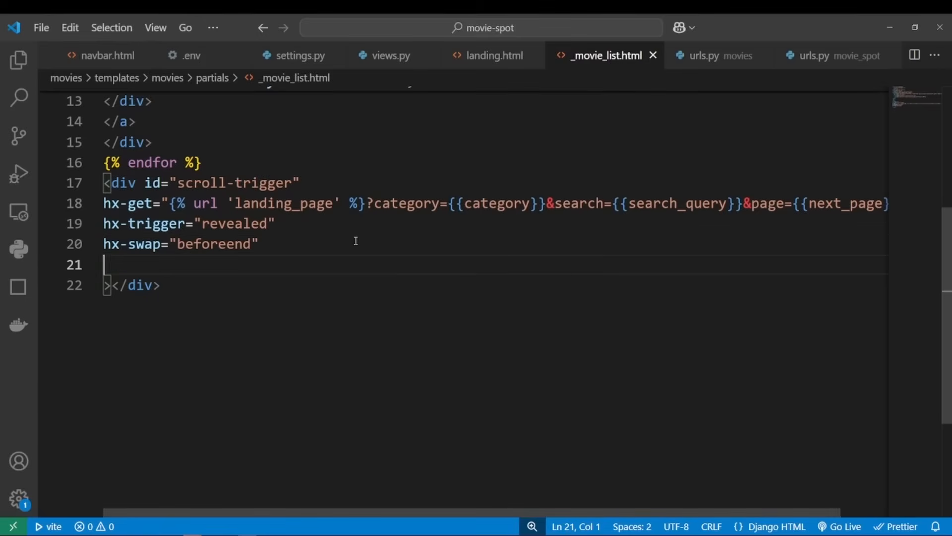
- Add the HTMX scroll-trigger div with hx-get, revealed trigger, beforeend swap and target to _movie_list.html
left_click(490, 55)
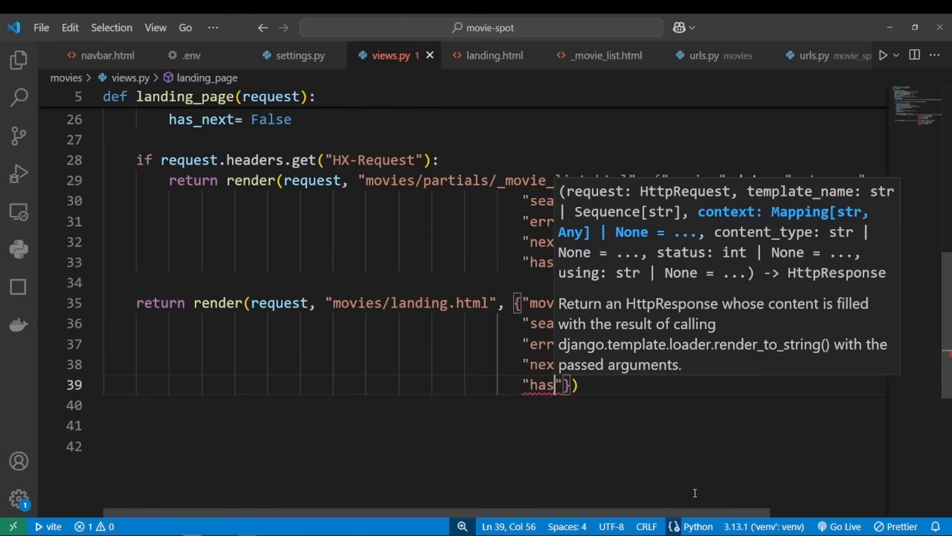
- Wrap the _movie_list.html scroll-trigger div in {% if has_next %} … {% endif %}
left_click(605, 55)
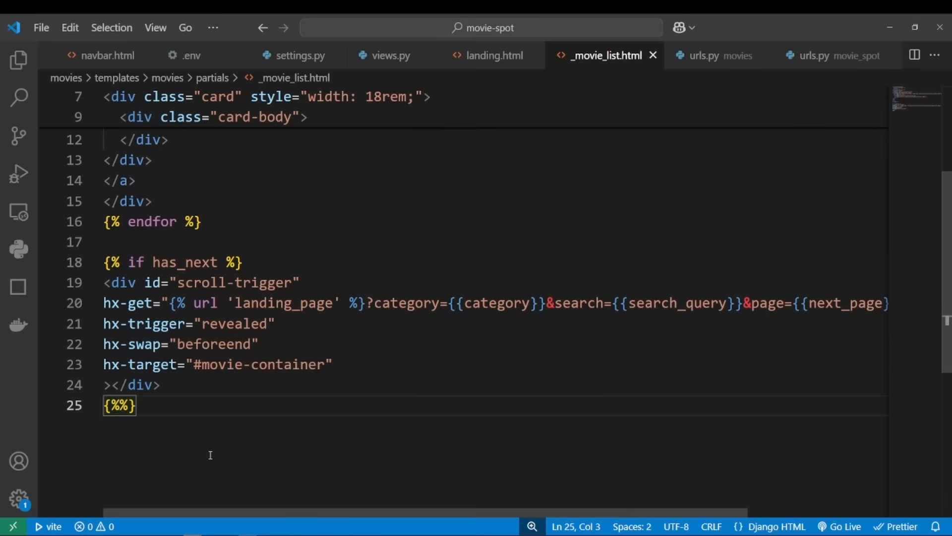